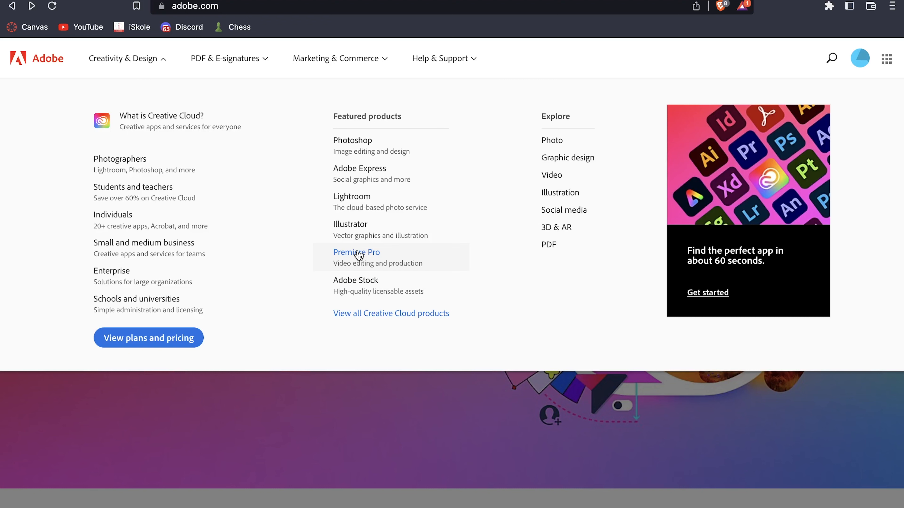
pyautogui.moveTo(393, 317)
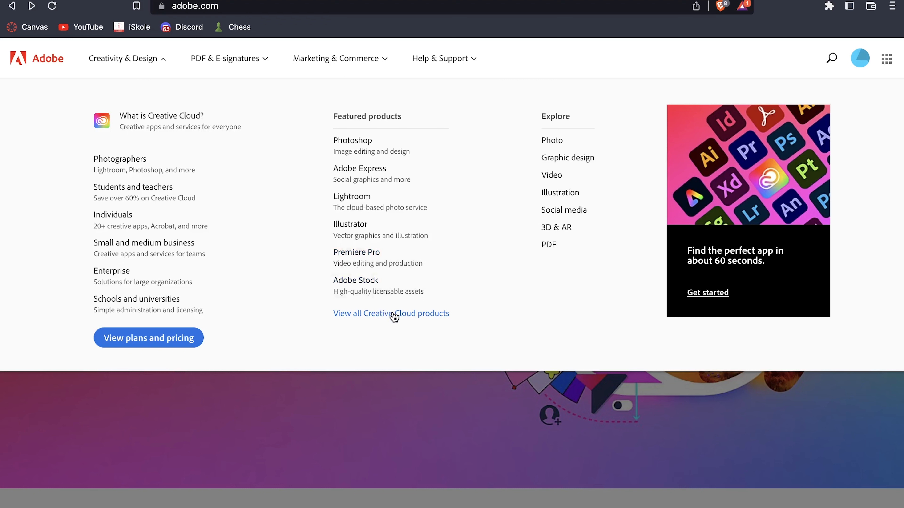
pyautogui.moveTo(353, 143)
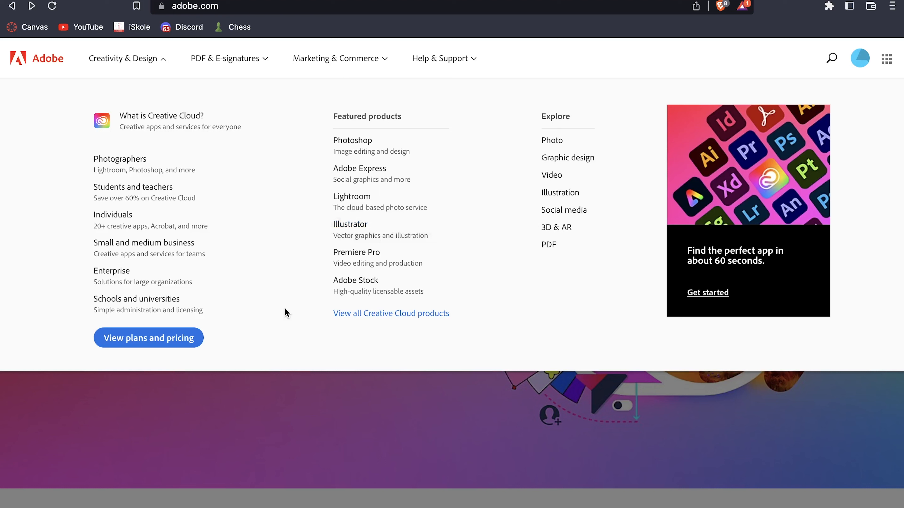
pyautogui.moveTo(374, 313)
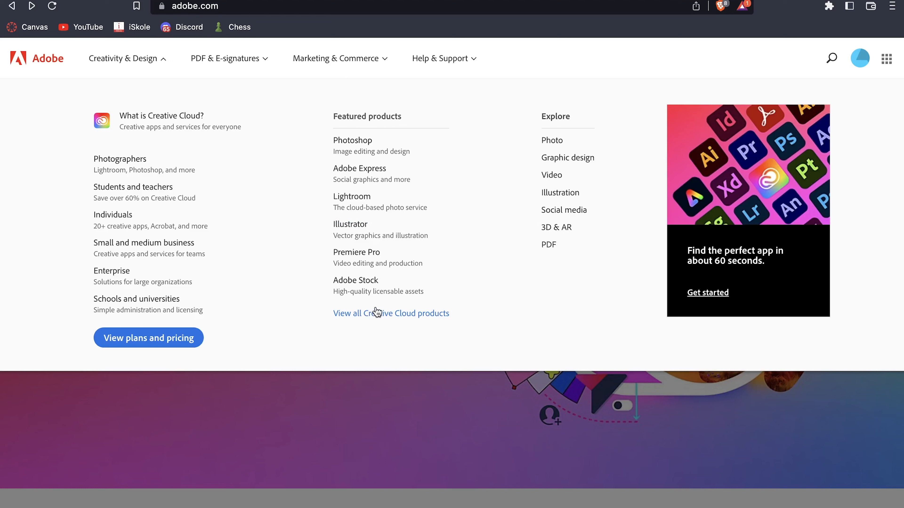
pyautogui.moveTo(386, 316)
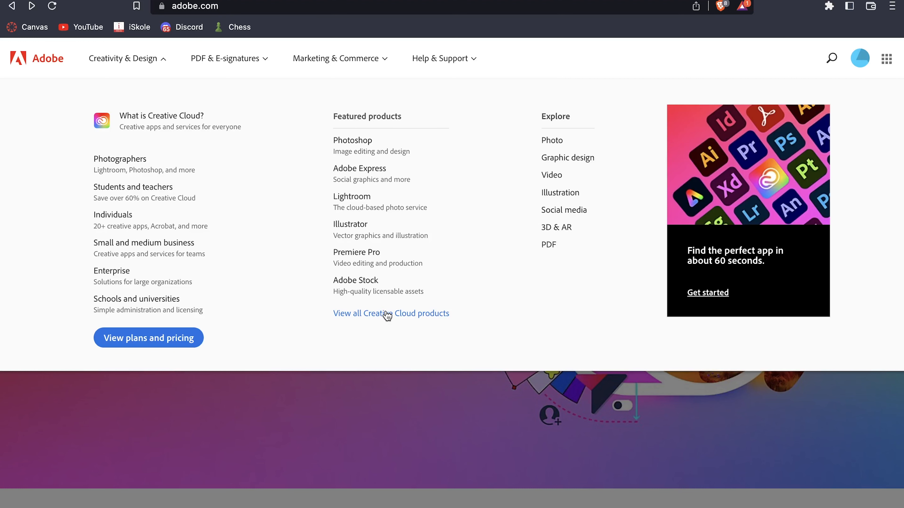
# Show all Creative Cloud products and scroll the catalog down to the Premiere Pro card.
pyautogui.click(391, 313)
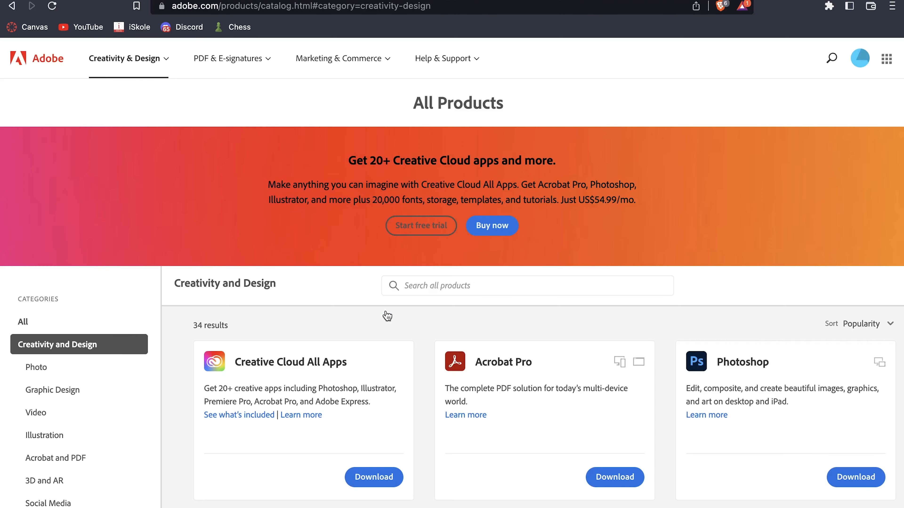
pyautogui.moveTo(423, 332)
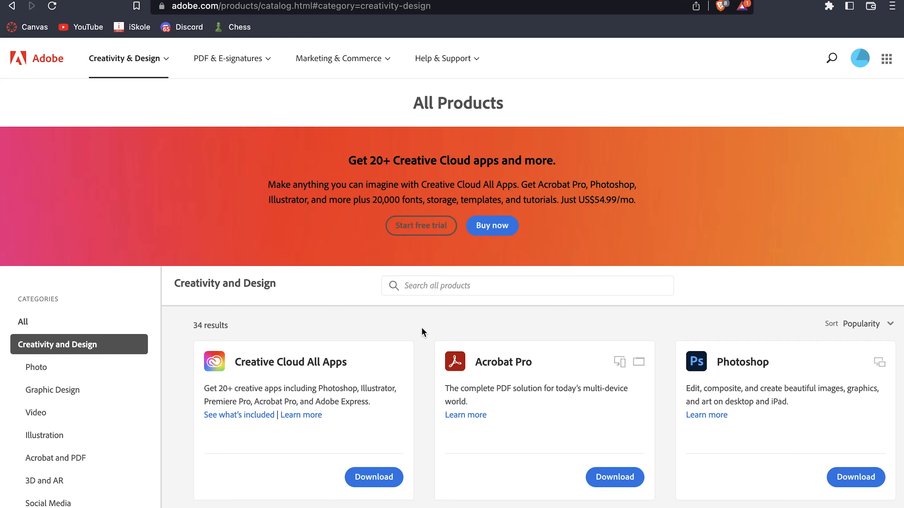
pyautogui.scroll(-3)
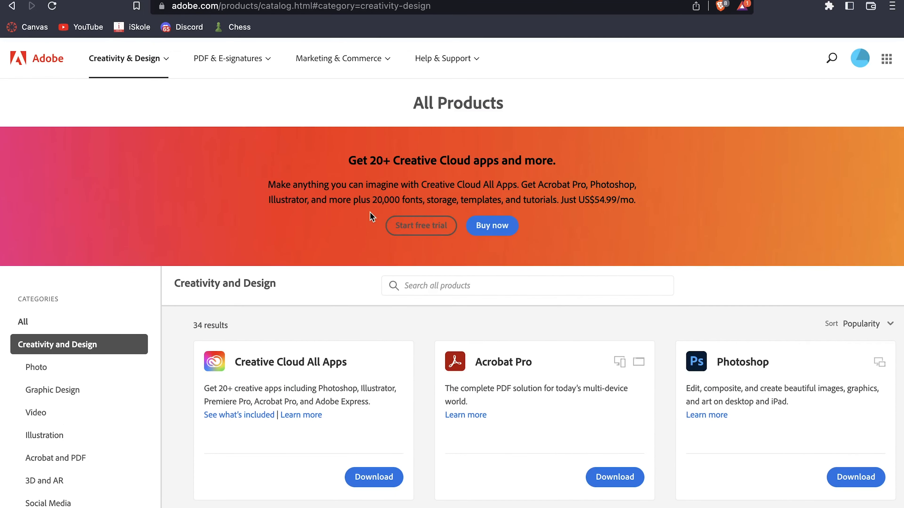
pyautogui.scroll(-3)
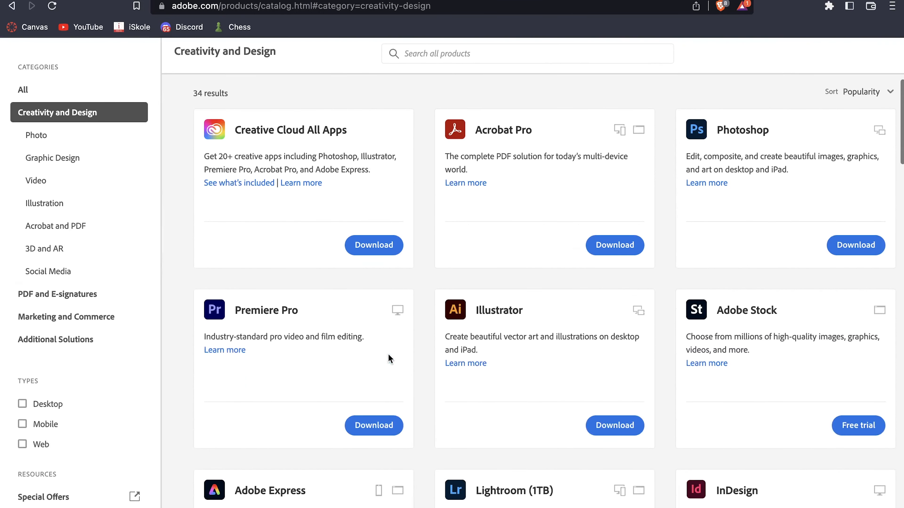
pyautogui.scroll(-3)
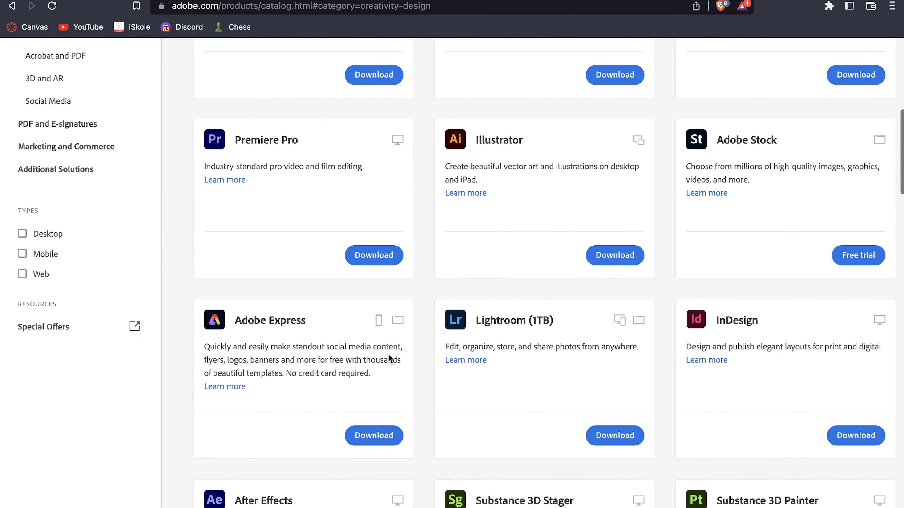
pyautogui.moveTo(426, 329)
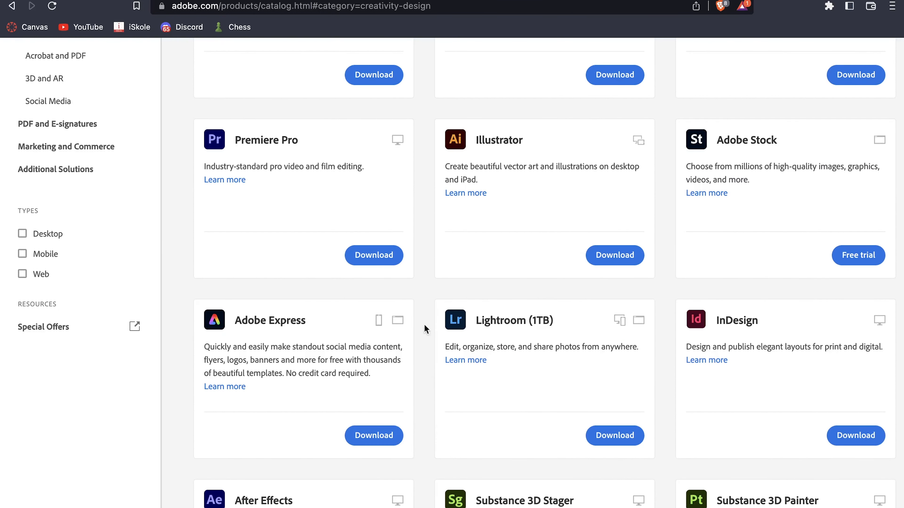
pyautogui.moveTo(374, 254)
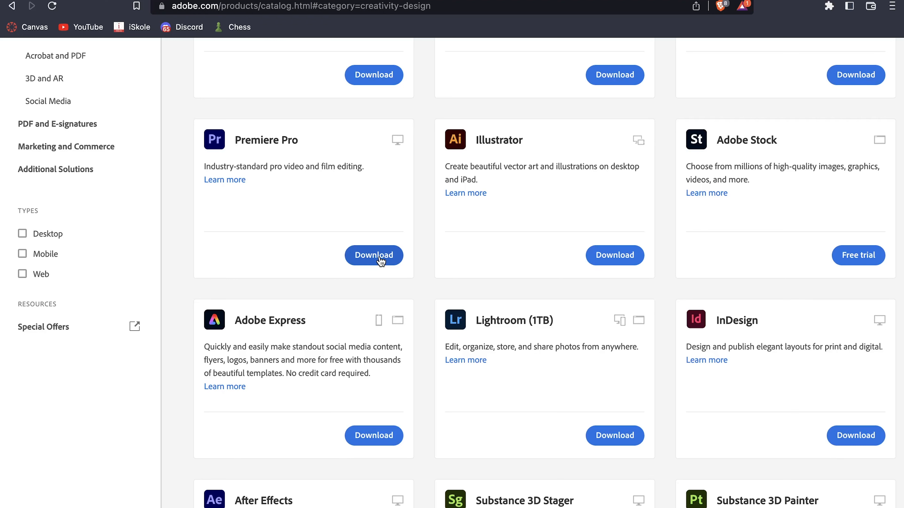
# Download Premiere Pro from its catalog card and launch it to the Home screen.
pyautogui.click(373, 255)
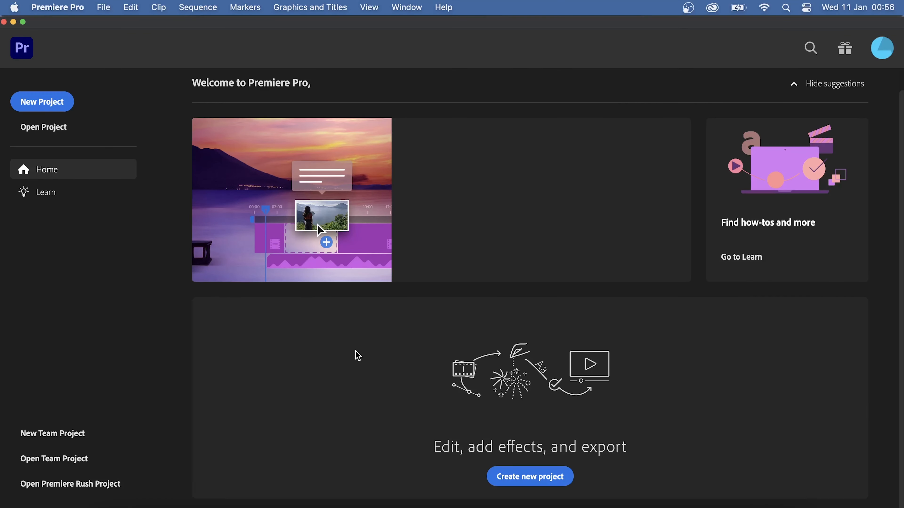
pyautogui.moveTo(318, 311)
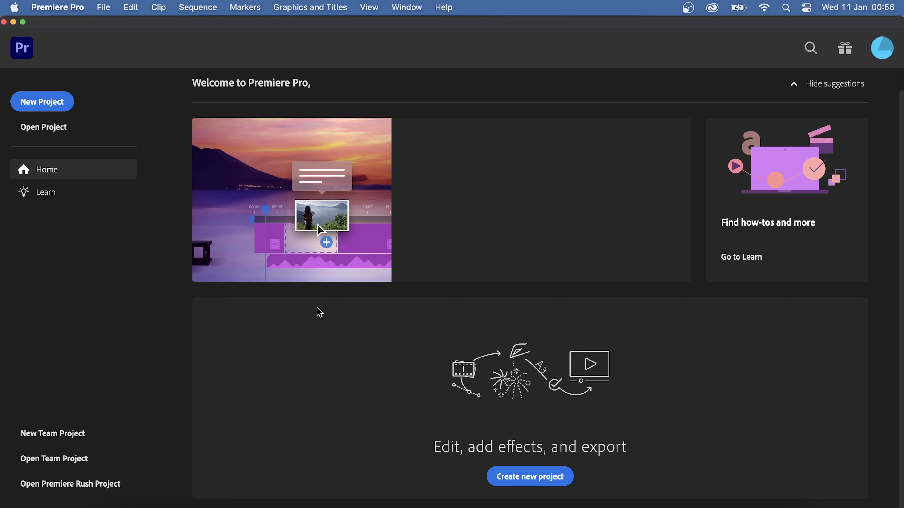
pyautogui.moveTo(41, 102)
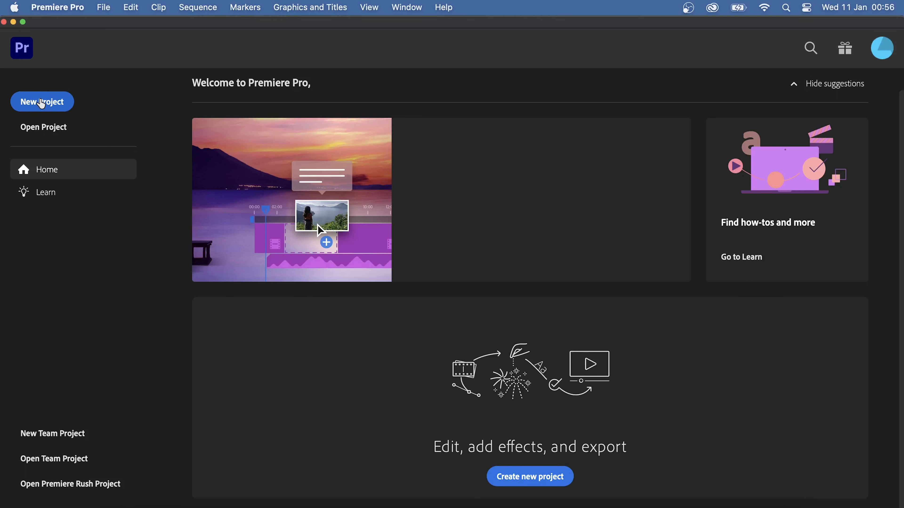
pyautogui.moveTo(54, 142)
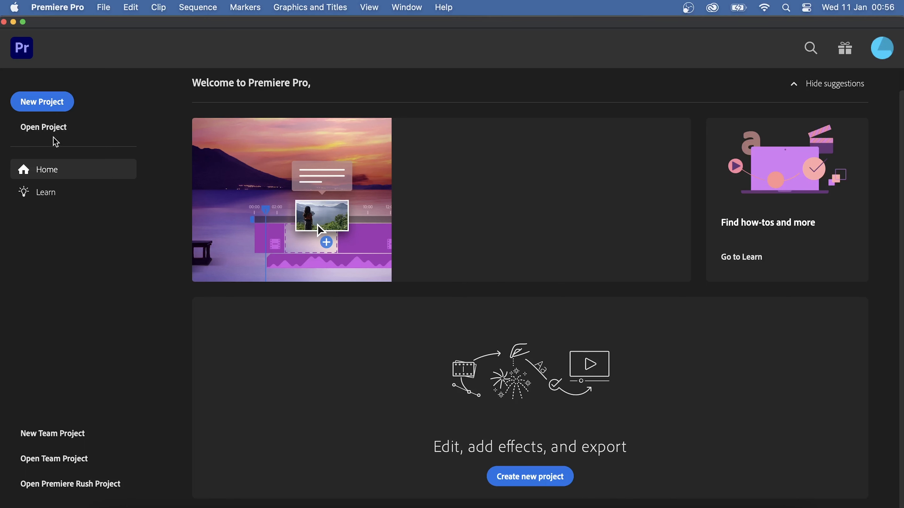
pyautogui.moveTo(42, 102)
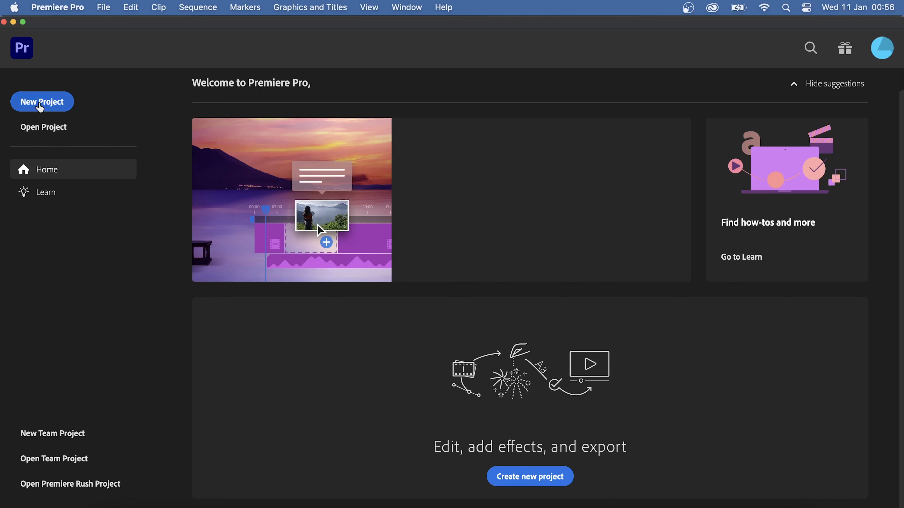
# Create a new project and name it 'Premiere Pro Tutorial'.
pyautogui.click(42, 101)
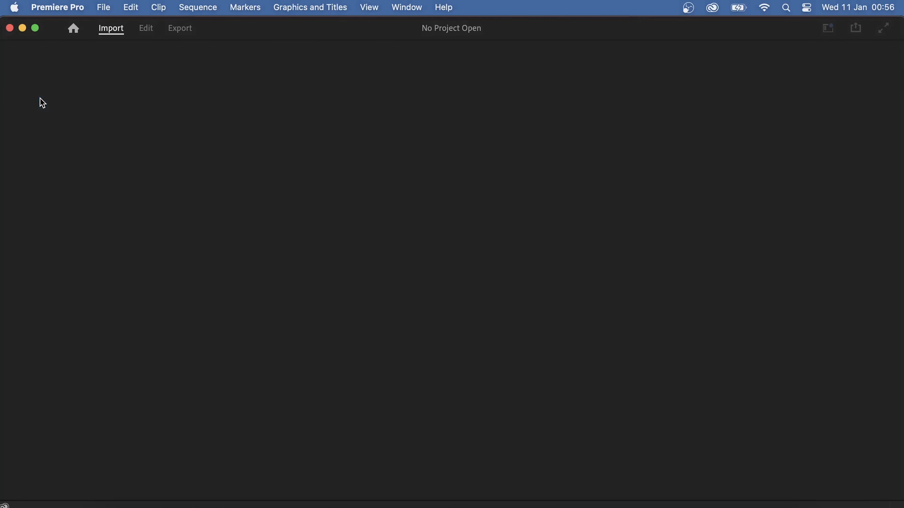
pyautogui.click(110, 28)
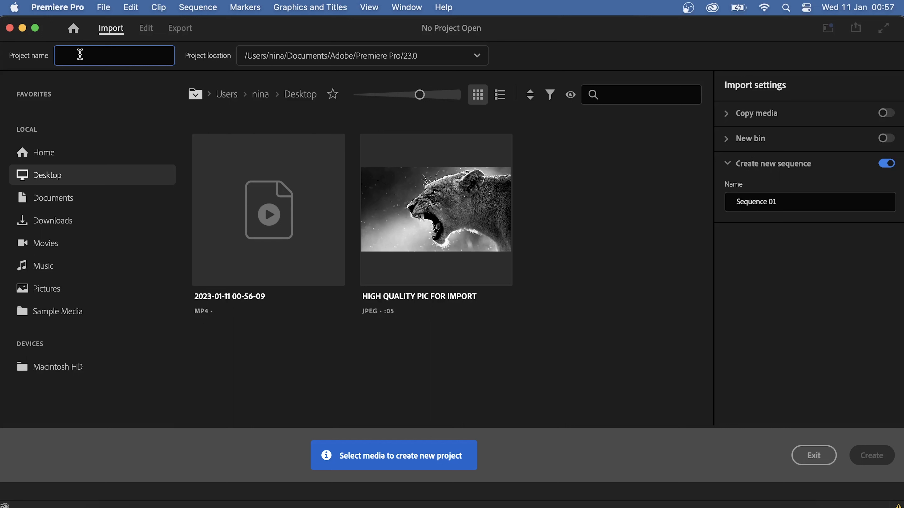
pyautogui.write('Premiere Pro Tutorial')
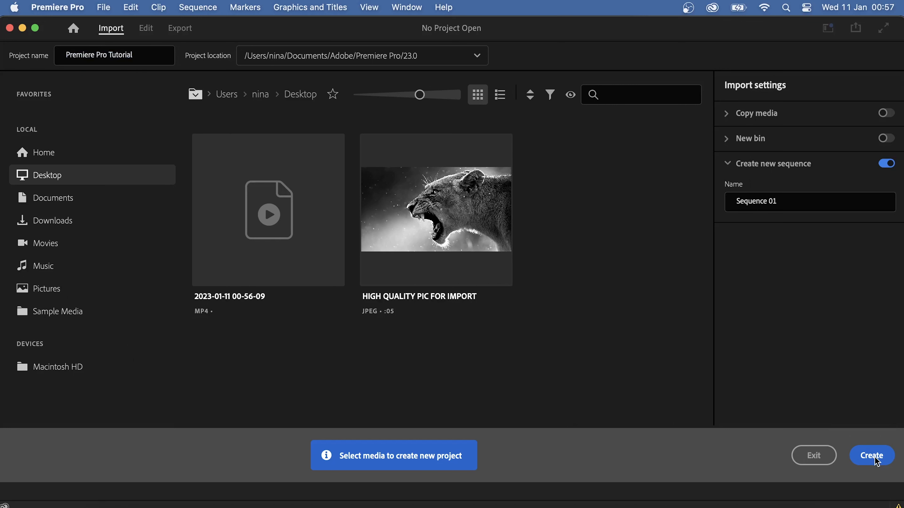
pyautogui.click(871, 455)
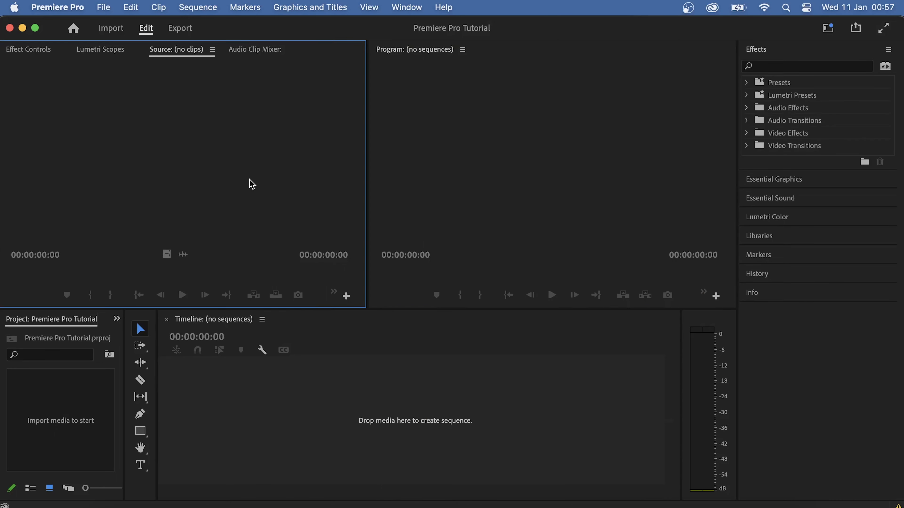
pyautogui.click(385, 363)
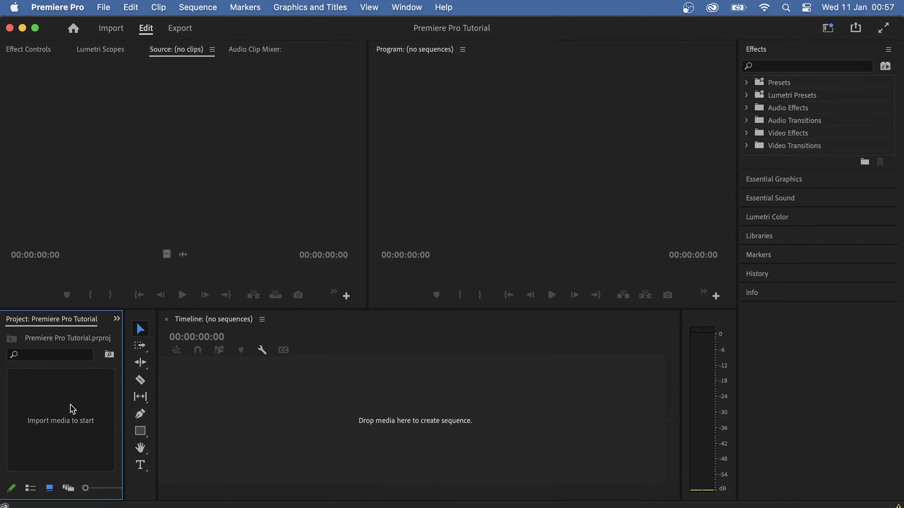
pyautogui.moveTo(62, 397)
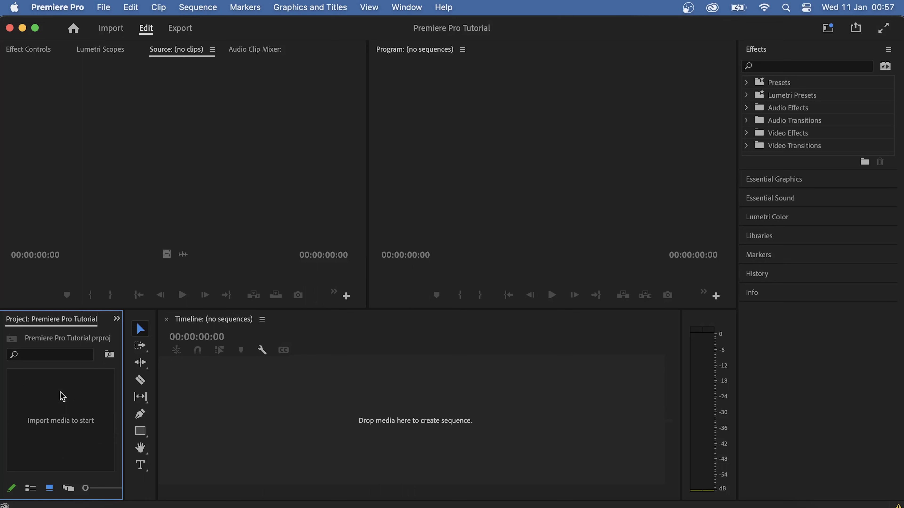
pyautogui.moveTo(95, 462)
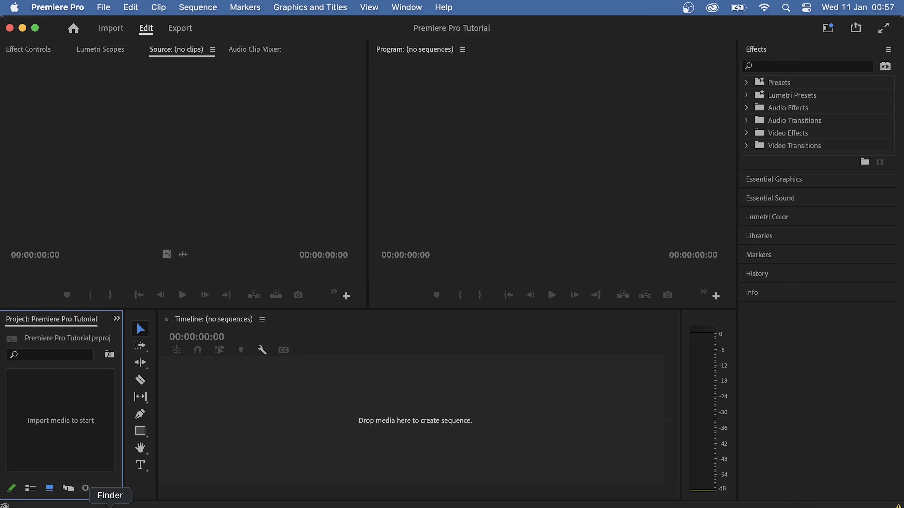
# Import the lion JPEG from Finder into the project and drop it onto the timeline as a sequence.
pyautogui.click(110, 495)
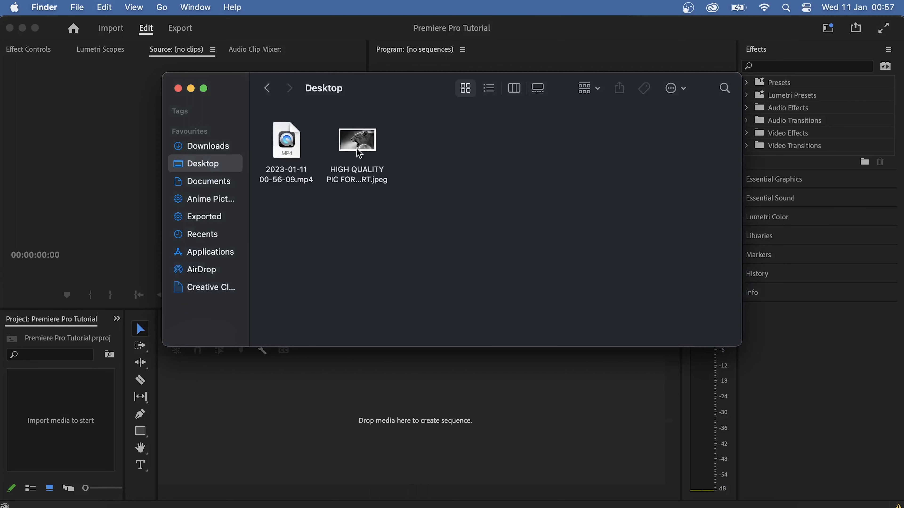
pyautogui.moveTo(356, 139); pyautogui.dragTo(61, 400)
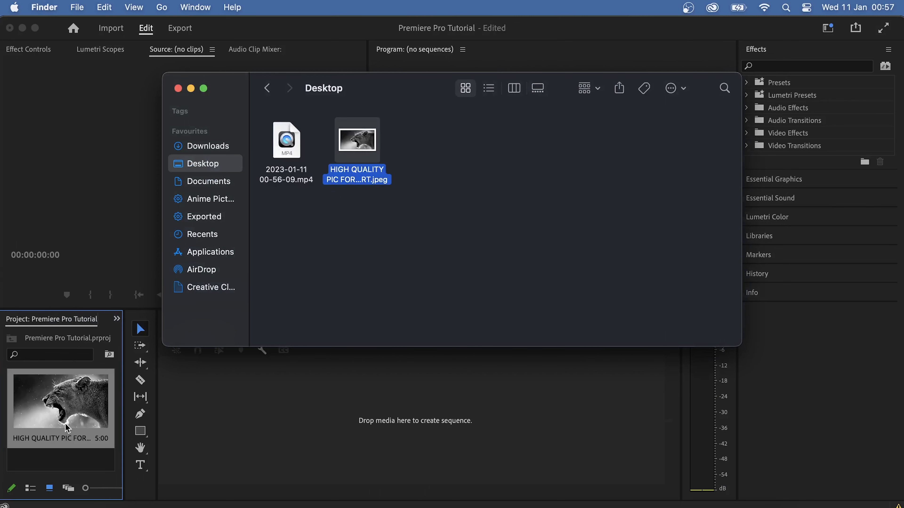
pyautogui.moveTo(386, 202)
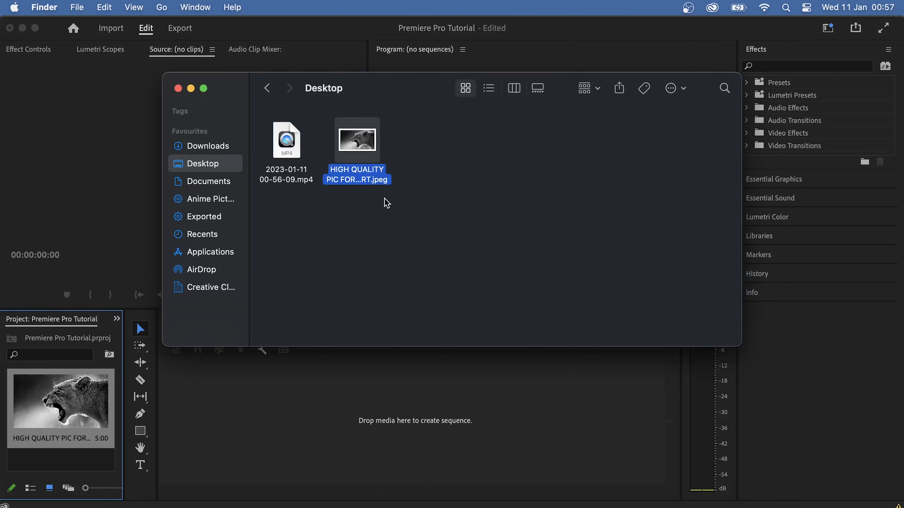
pyautogui.moveTo(356, 140); pyautogui.dragTo(351, 384)
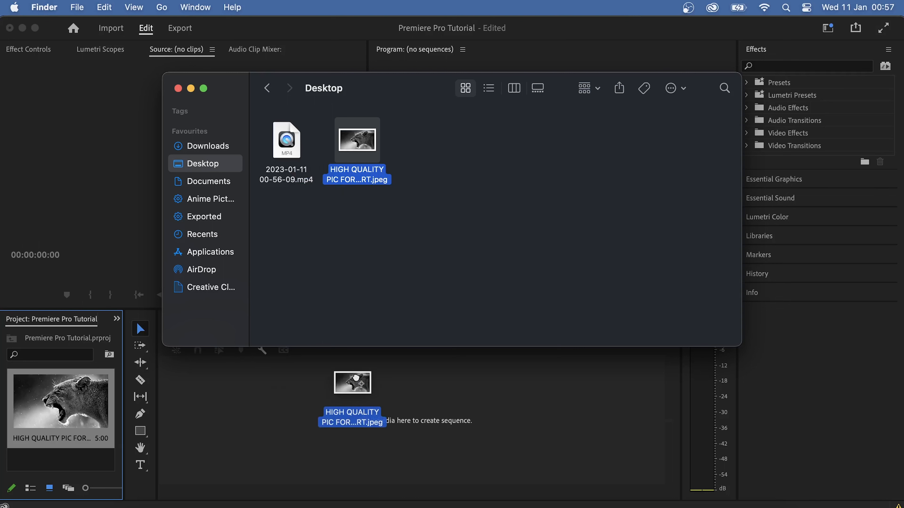
pyautogui.moveTo(352, 383); pyautogui.dragTo(289, 416)
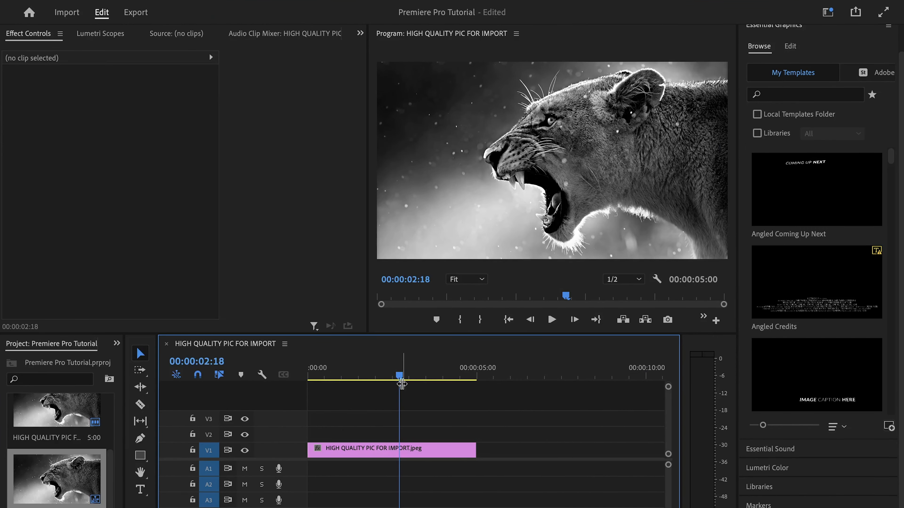
pyautogui.moveTo(404, 387)
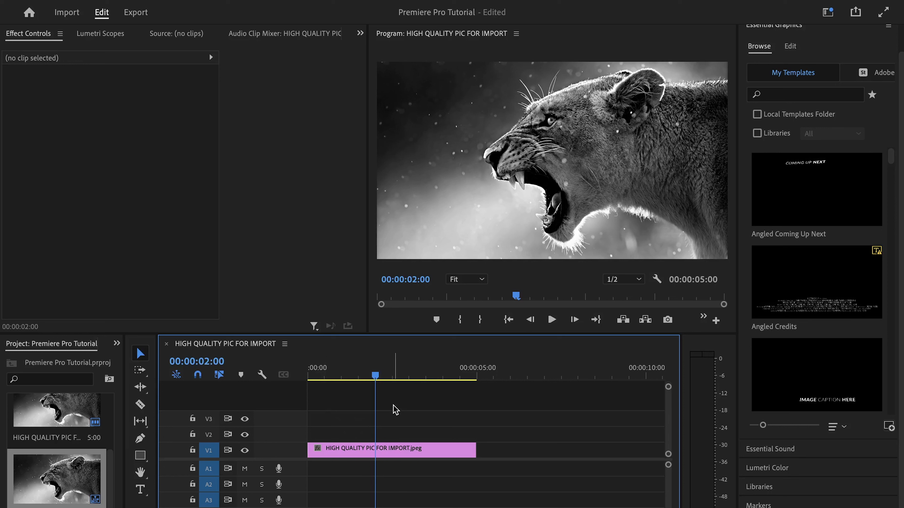
pyautogui.moveTo(441, 397)
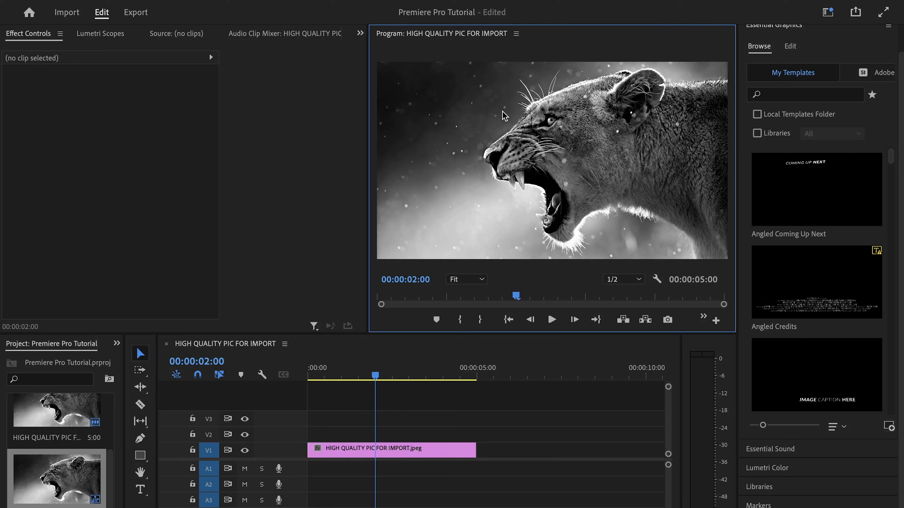
pyautogui.moveTo(477, 254)
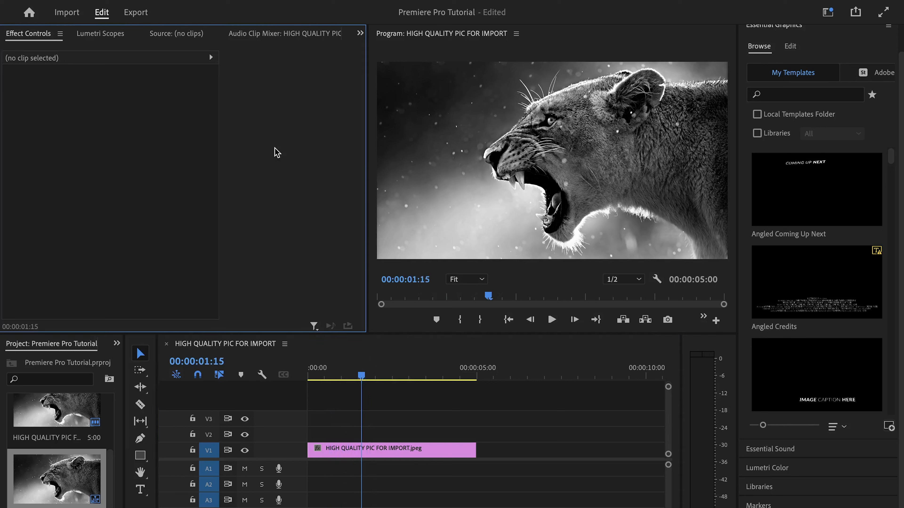
pyautogui.moveTo(162, 165)
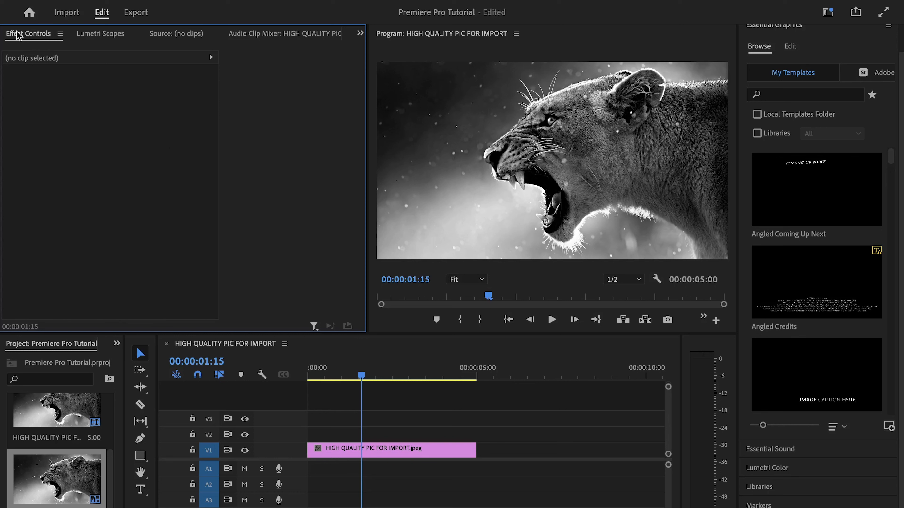
pyautogui.moveTo(208, 185)
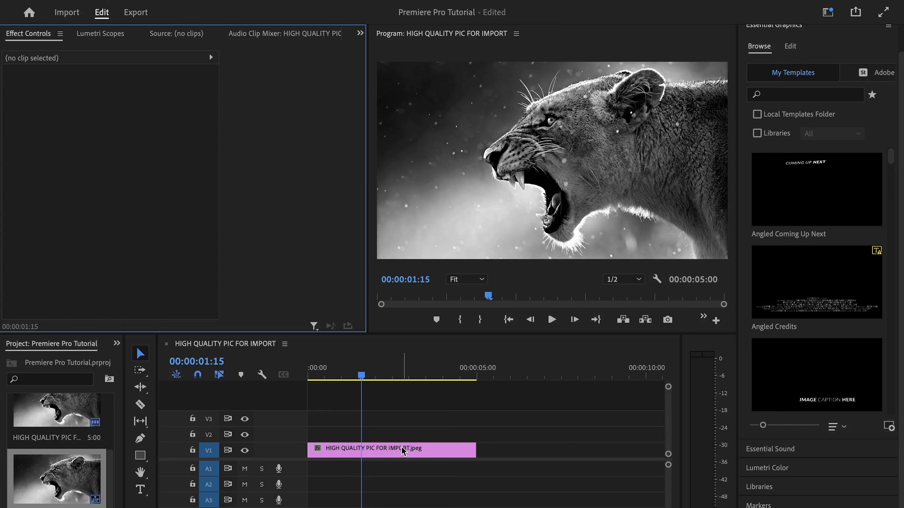
# Select the lion clip on V1 to show its Motion and Opacity properties.
pyautogui.click(390, 449)
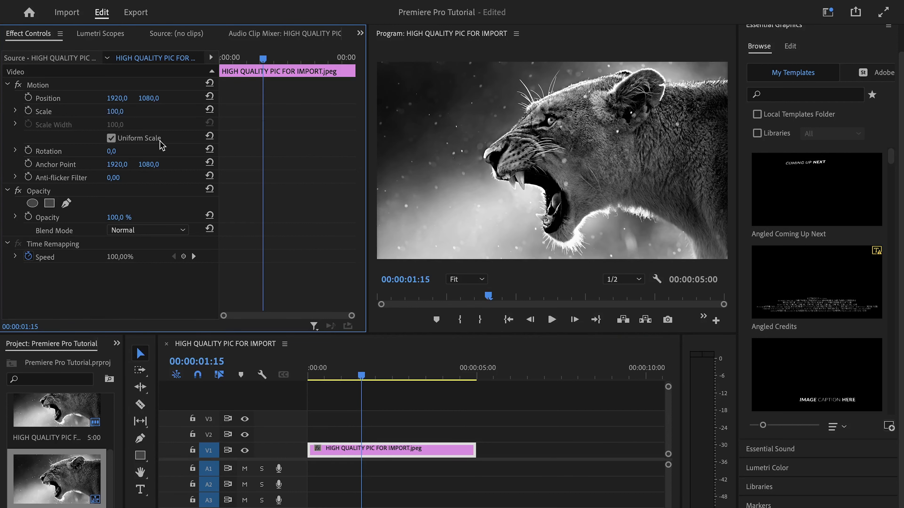
pyautogui.moveTo(277, 255)
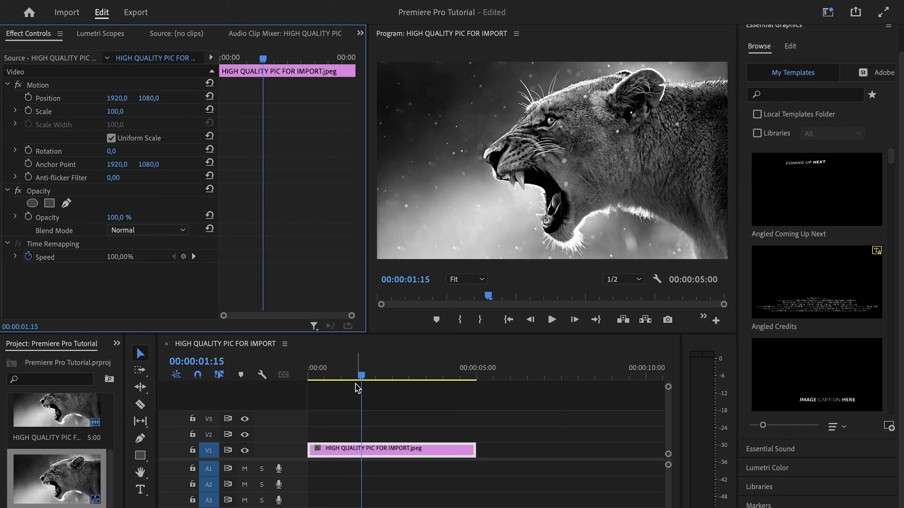
pyautogui.moveTo(434, 266)
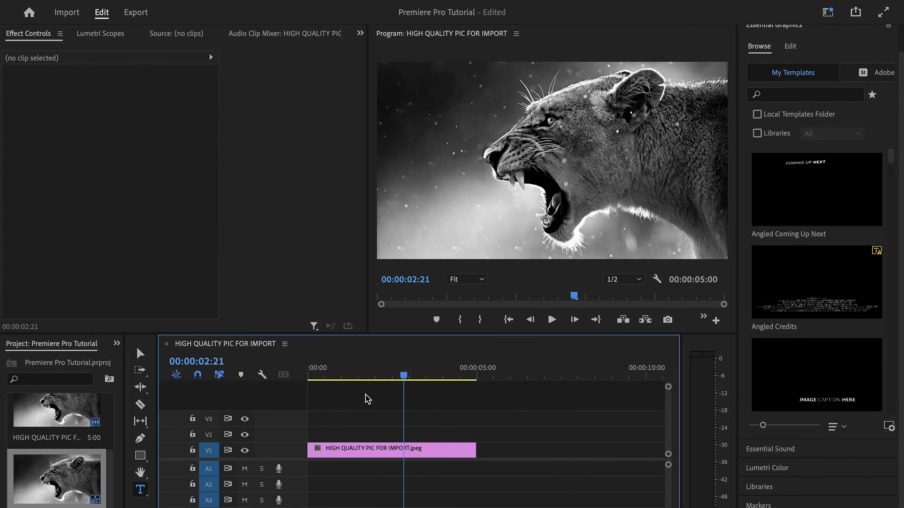
# Switch to the Selection tool and select the lion clip on the timeline.
pyautogui.click(140, 421)
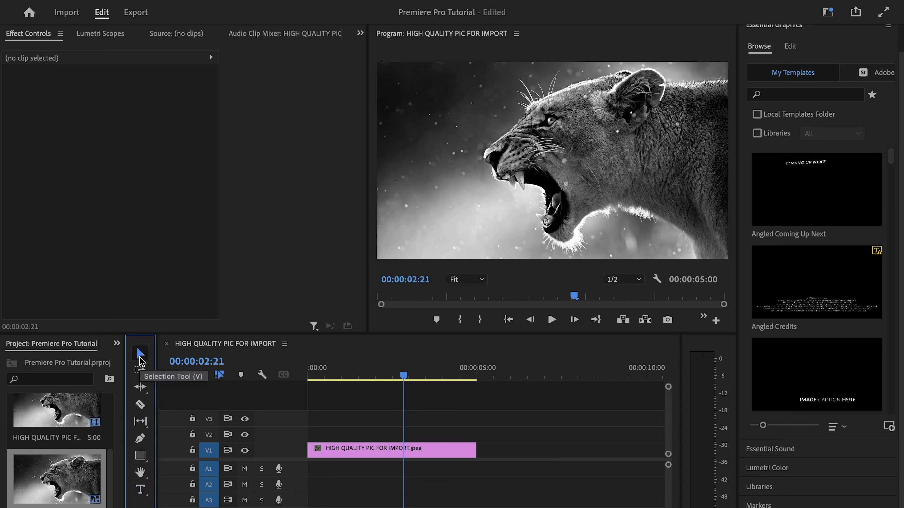
pyautogui.moveTo(133, 344)
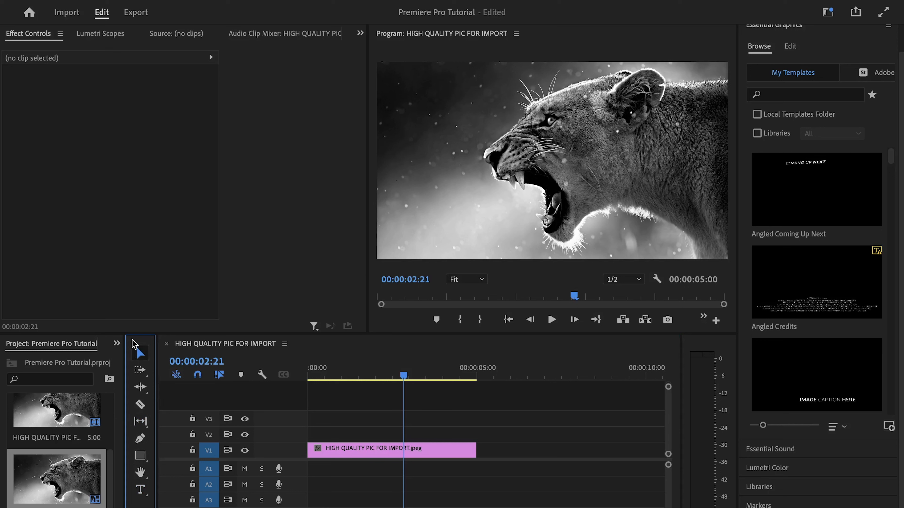
pyautogui.moveTo(140, 353)
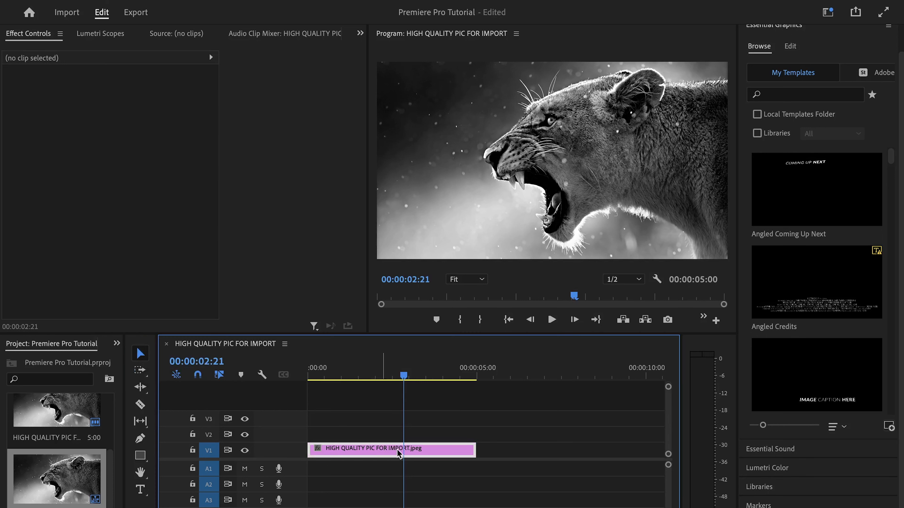
pyautogui.click(392, 448)
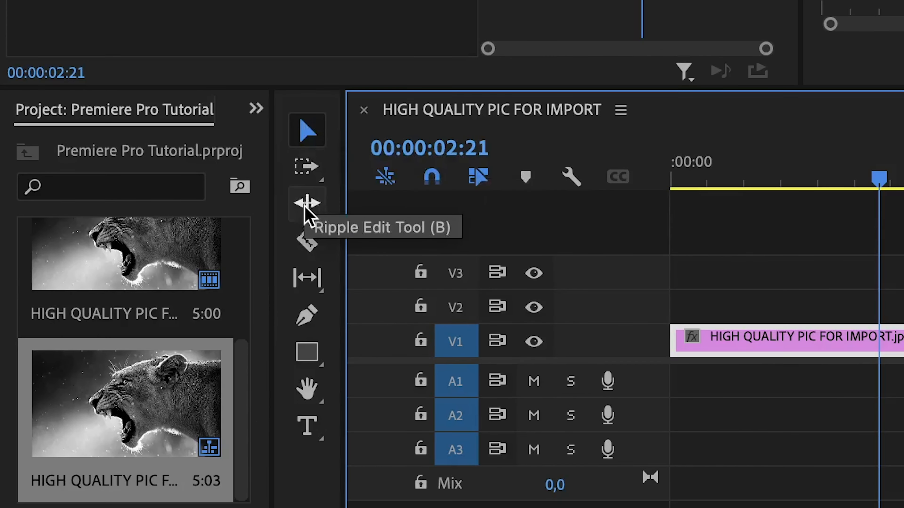
pyautogui.moveTo(307, 352)
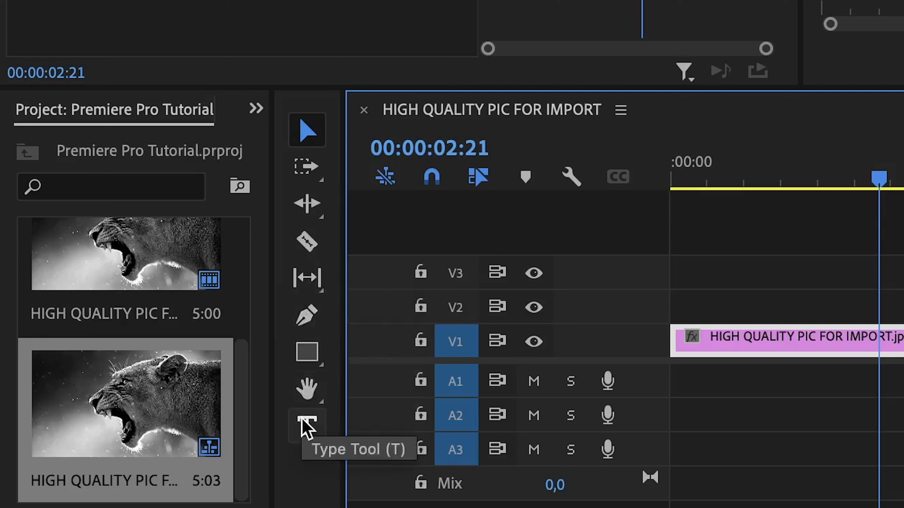
pyautogui.moveTo(307, 167)
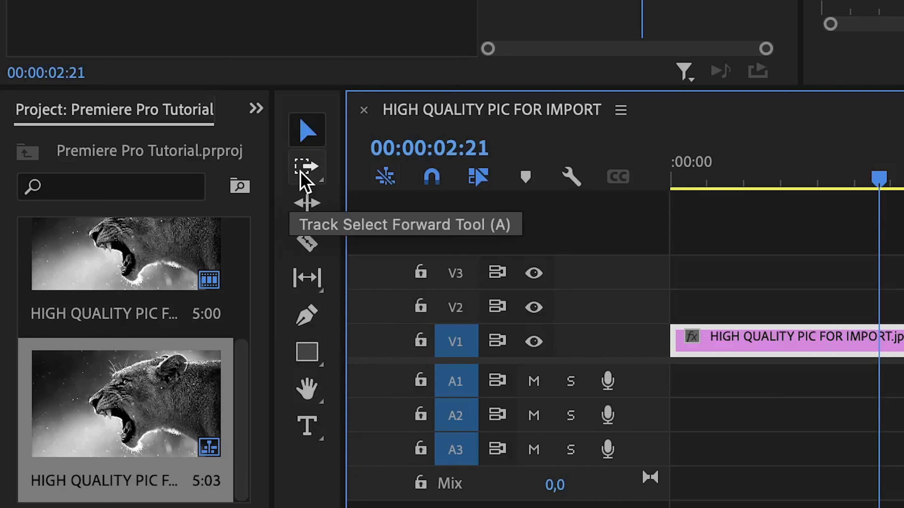
pyautogui.moveTo(306, 242)
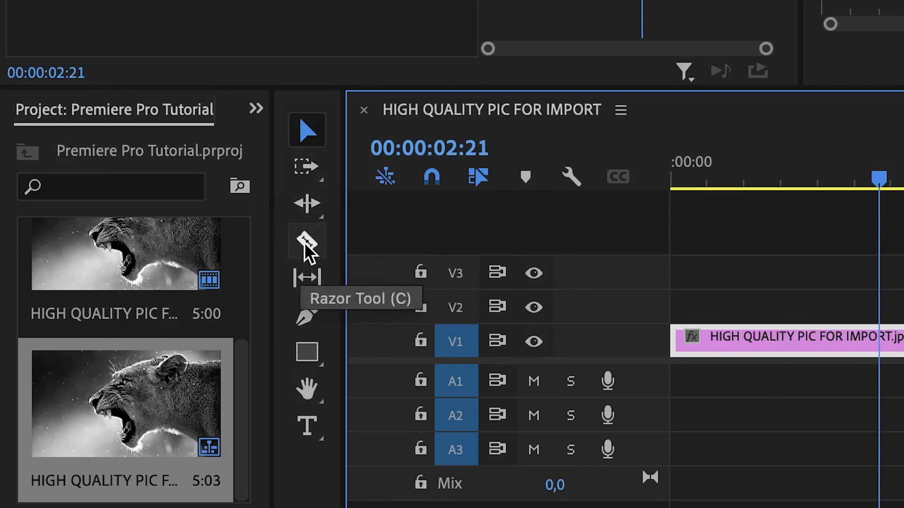
pyautogui.moveTo(307, 386)
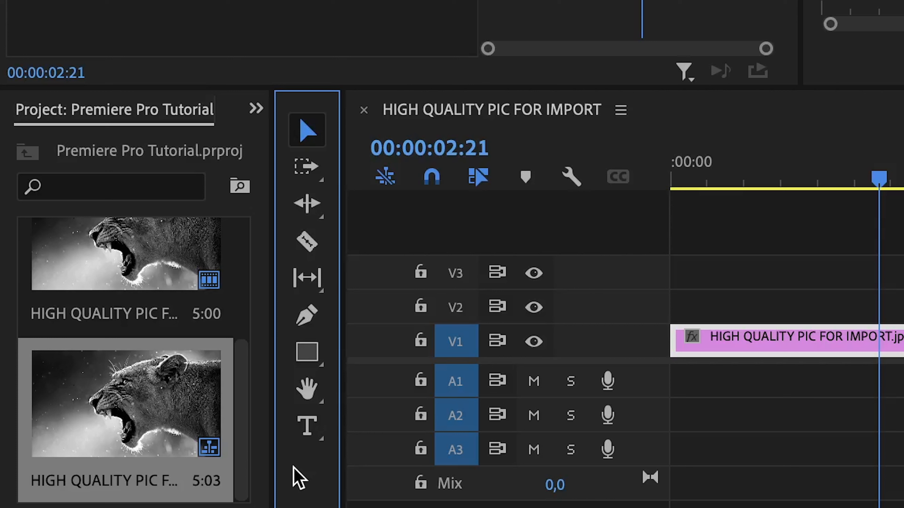
pyautogui.moveTo(306, 426)
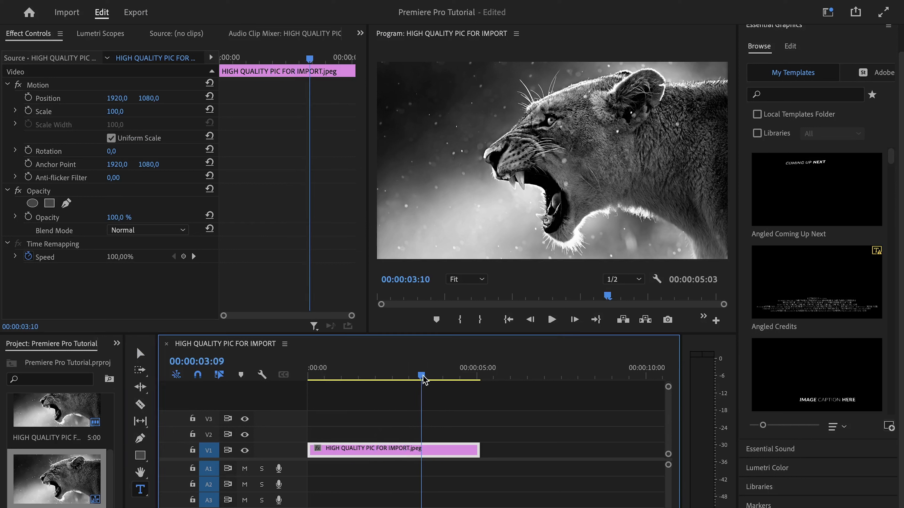
# Add a 'Hello' title in the Program Monitor, enlarged and shifted left over the lion's face.
pyautogui.moveTo(421, 375); pyautogui.dragTo(393, 375)
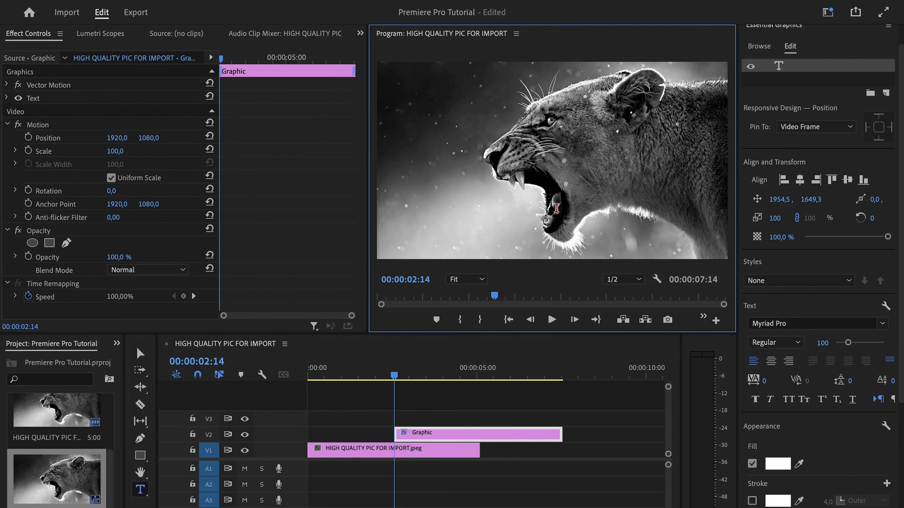
pyautogui.write('Hello')
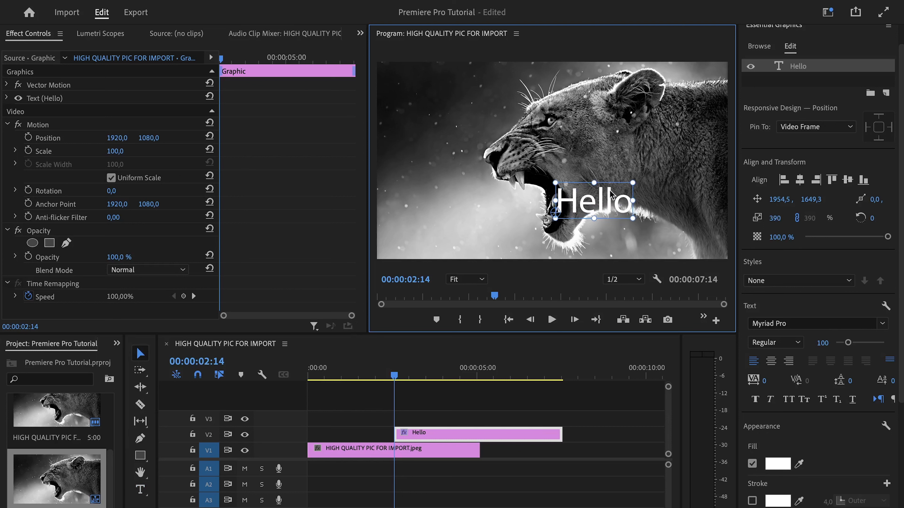
pyautogui.moveTo(597, 201); pyautogui.dragTo(556, 202)
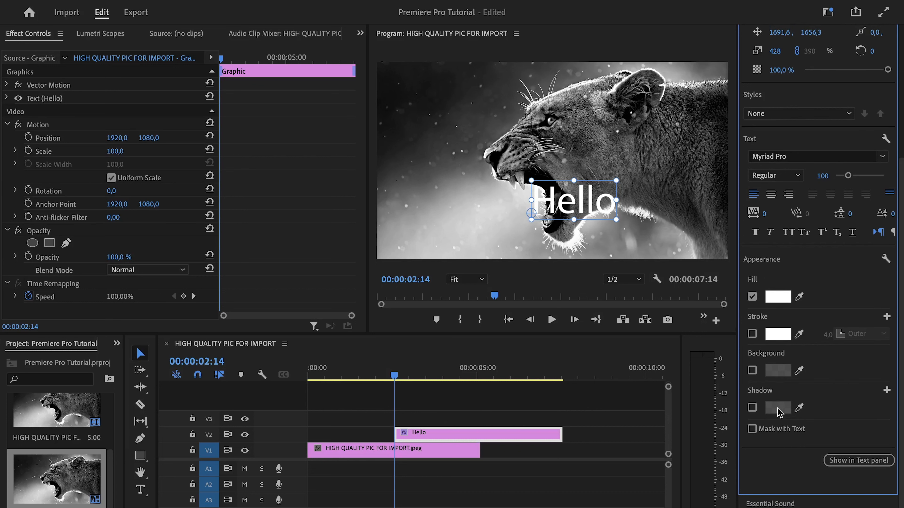
pyautogui.moveTo(899, 250)
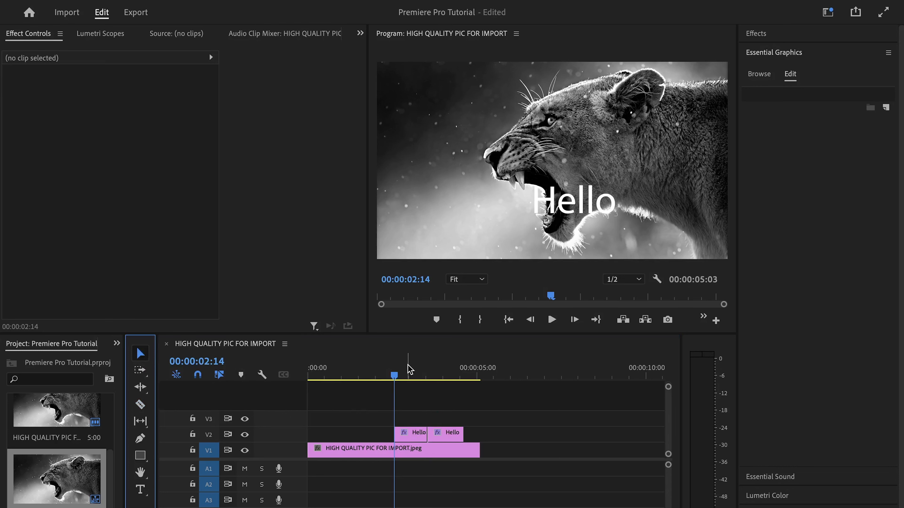
# Select the Hello title clip and move the playhead along the sequence near 00:00:06:14.
pyautogui.click(436, 375)
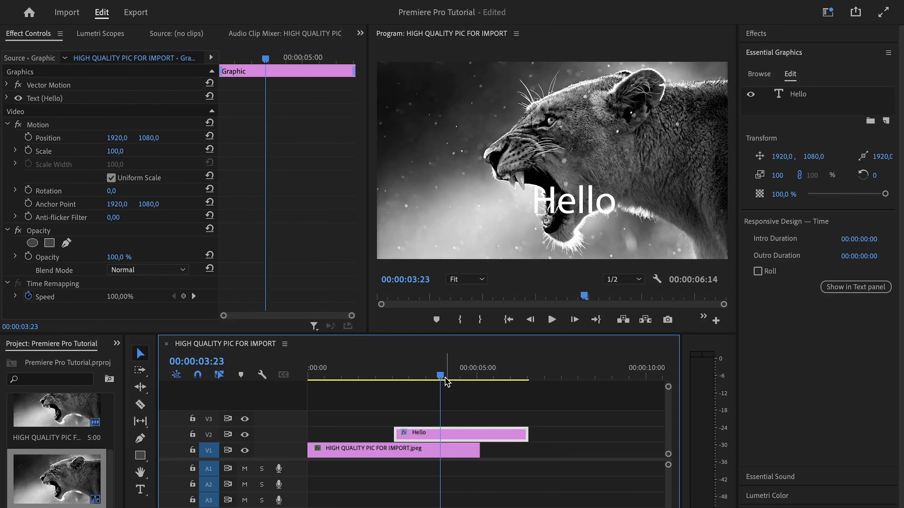
pyautogui.click(447, 397)
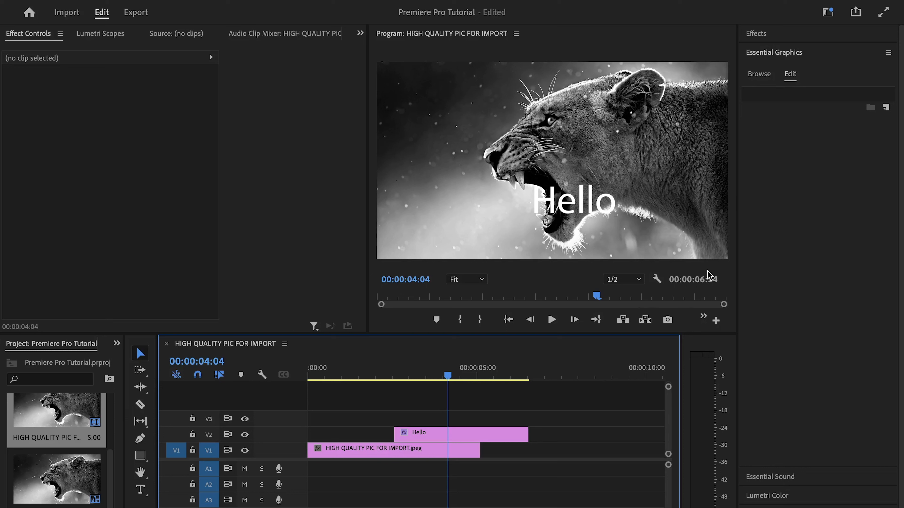
pyautogui.click(56, 478)
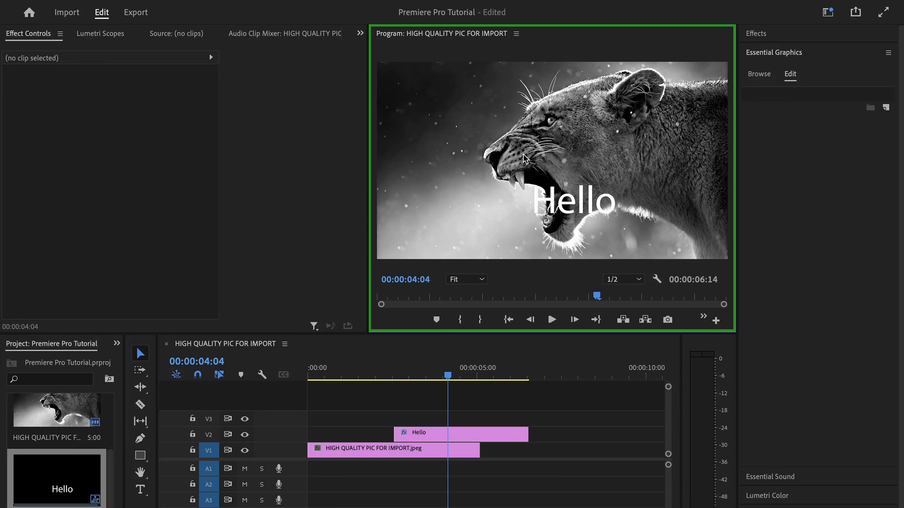
pyautogui.moveTo(293, 182)
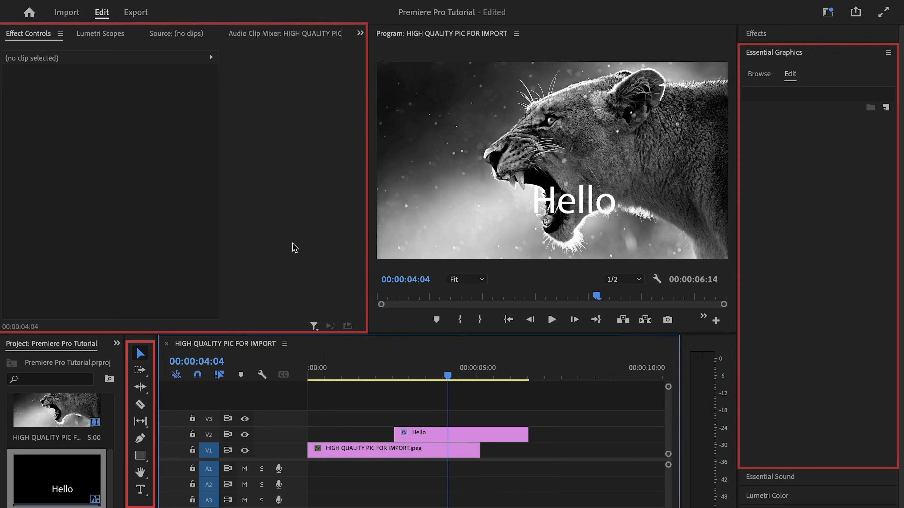
pyautogui.click(460, 433)
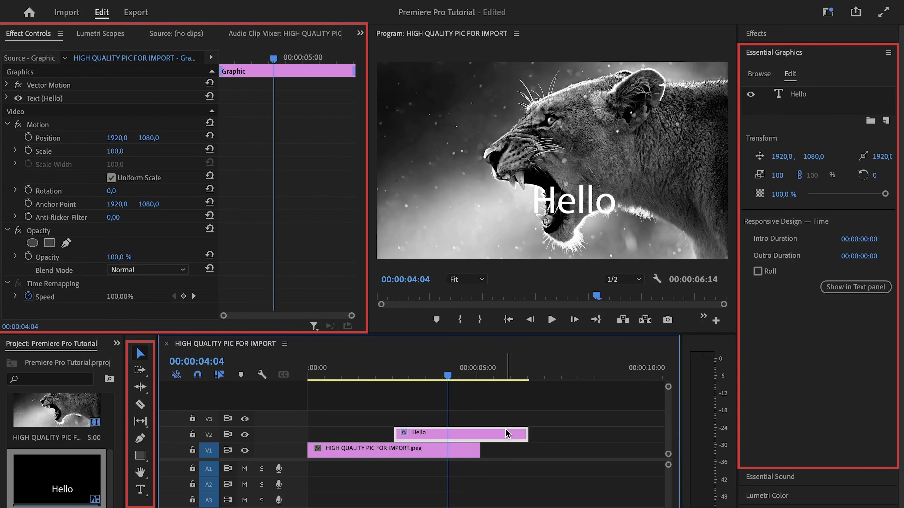
pyautogui.click(368, 398)
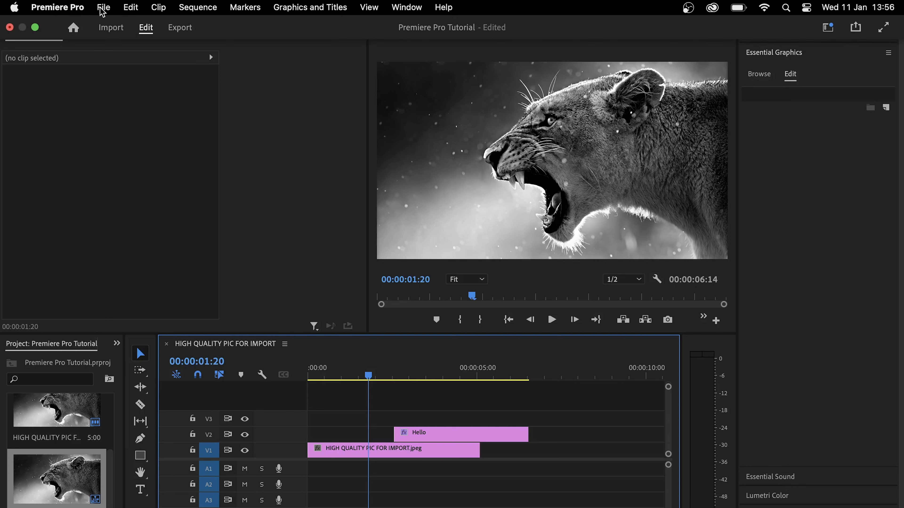
# Browse the Edit menu, then save the project via File > Save.
pyautogui.click(130, 8)
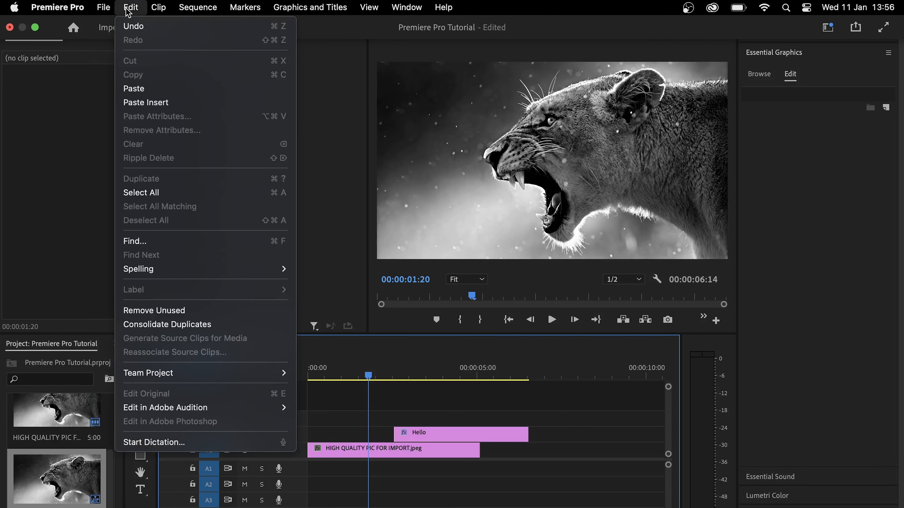
pyautogui.click(198, 8)
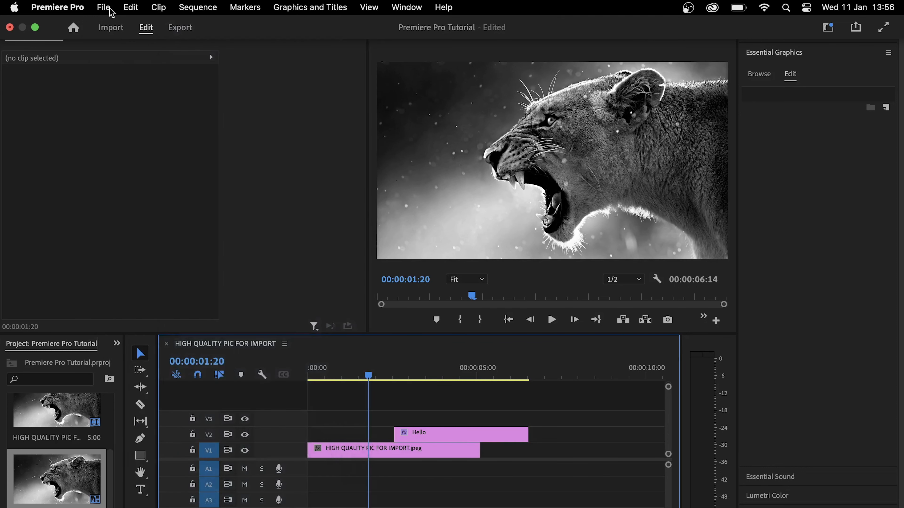
pyautogui.click(103, 7)
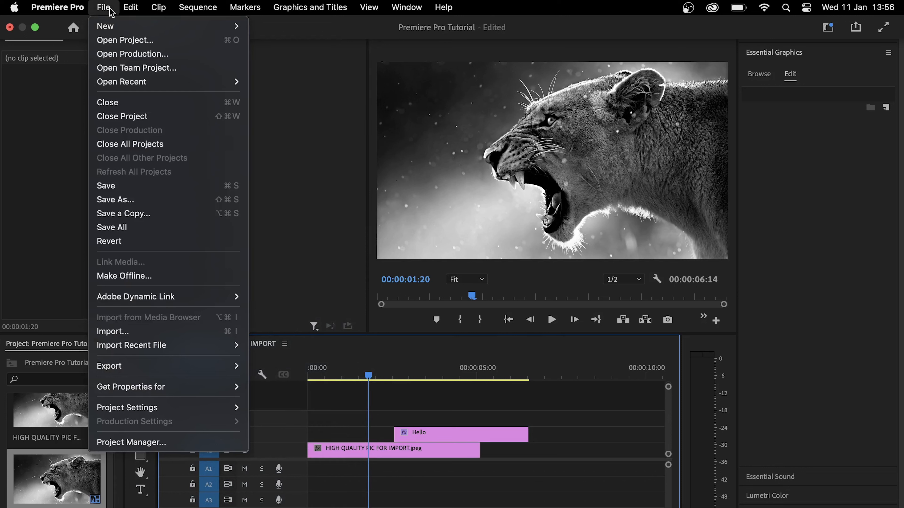
pyautogui.moveTo(130, 188)
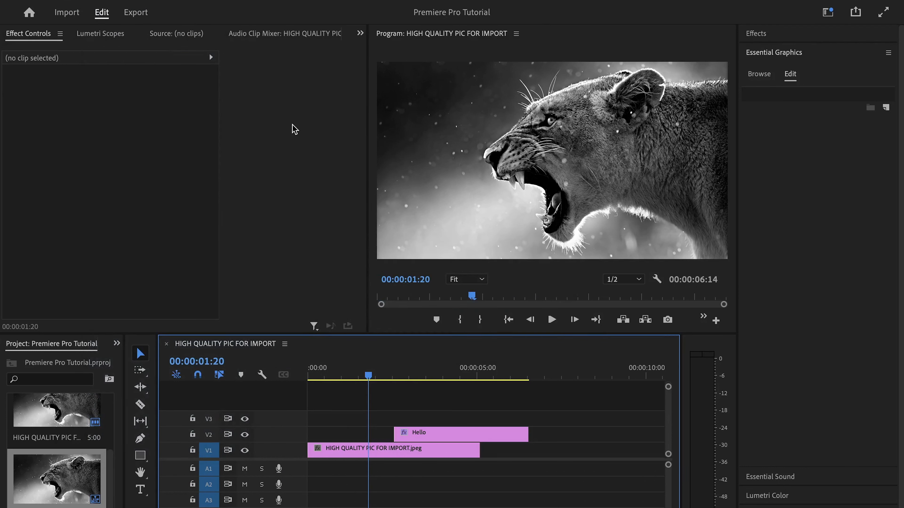
pyautogui.click(103, 7)
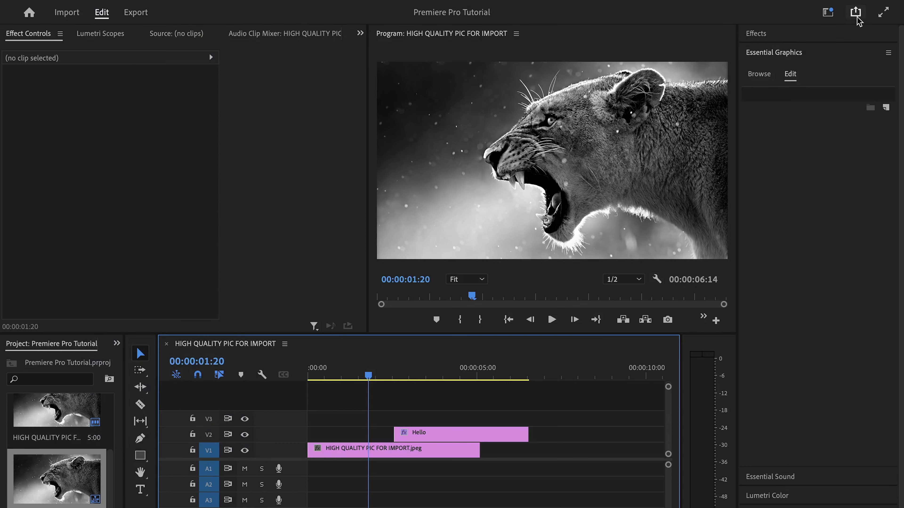
pyautogui.moveTo(855, 13)
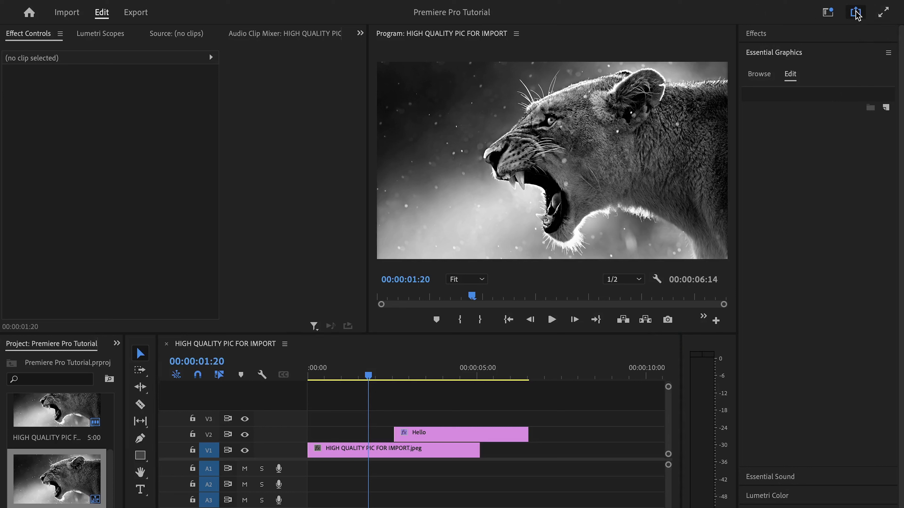
pyautogui.click(855, 11)
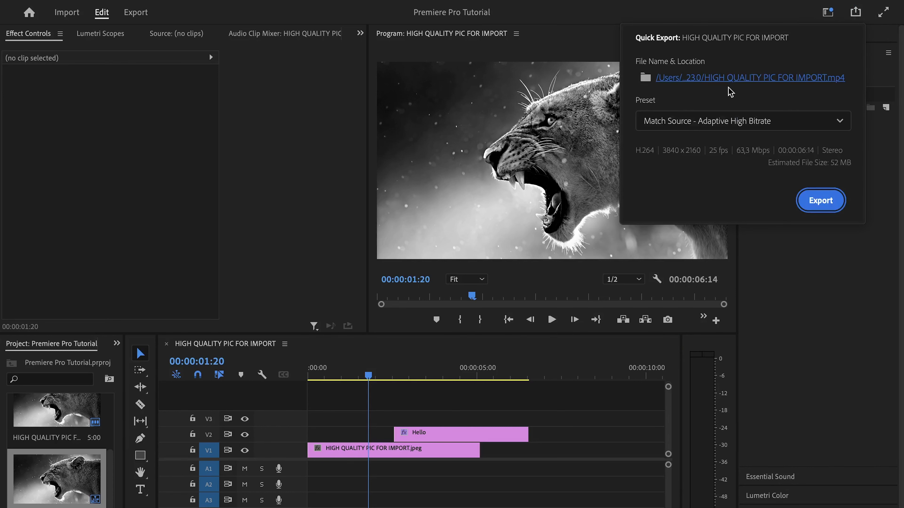
pyautogui.moveTo(832, 304)
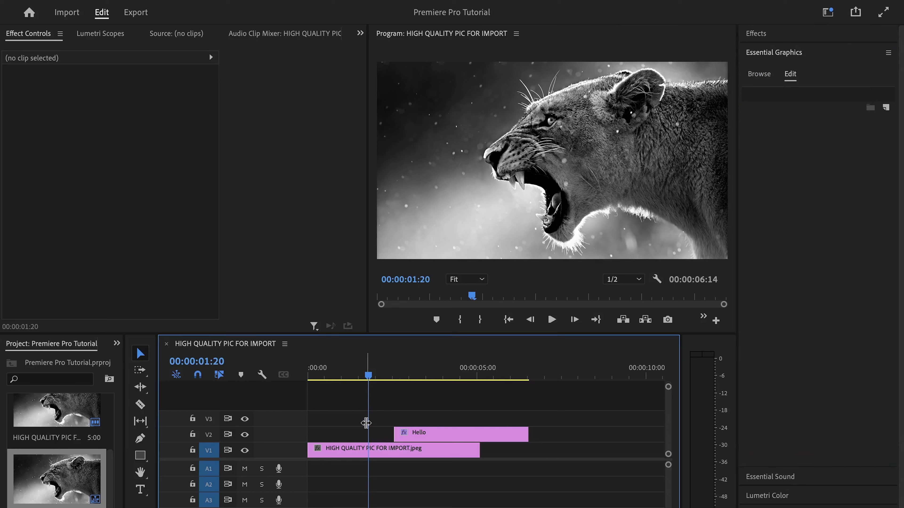
pyautogui.moveTo(341, 420)
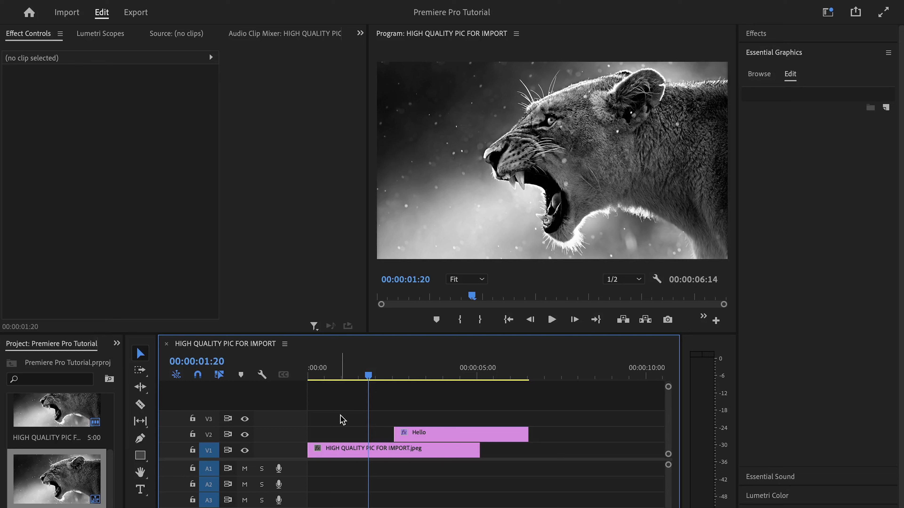